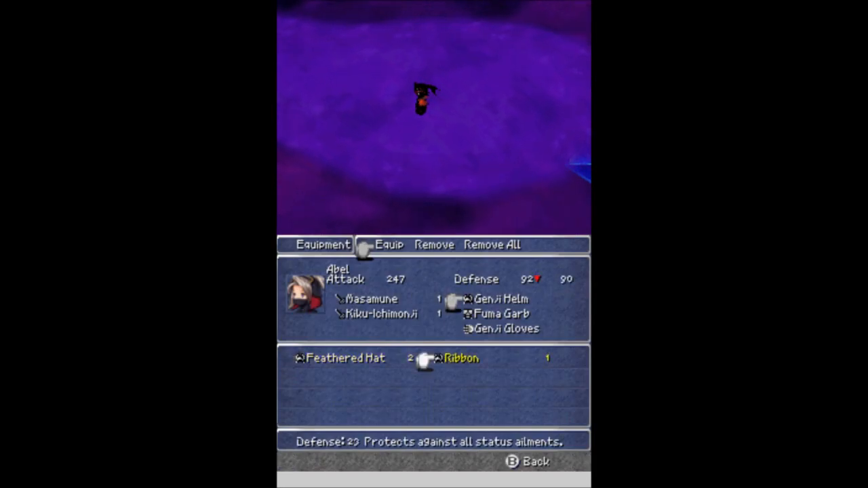
# Step: Equip the Ribbon in the lead character's head slot, replacing the Feathered Hat
pyautogui.click(534, 461)
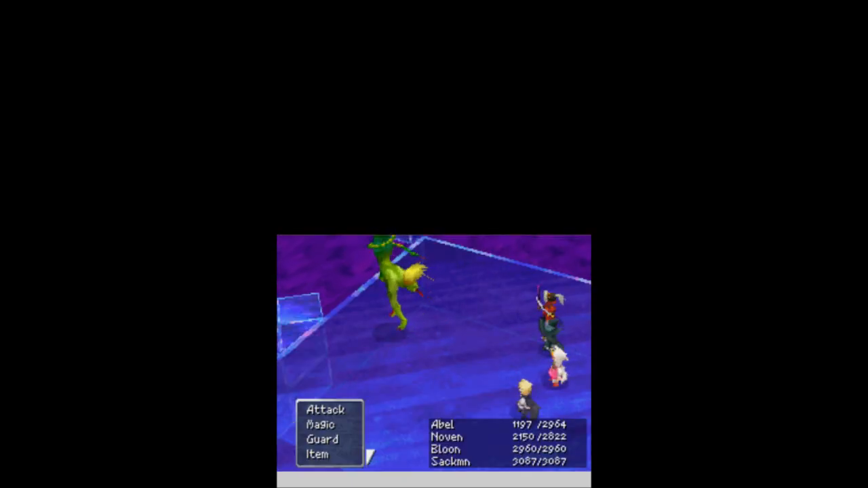
# Step: Issue a battle command from the menu against the green monster
pyautogui.click(320, 423)
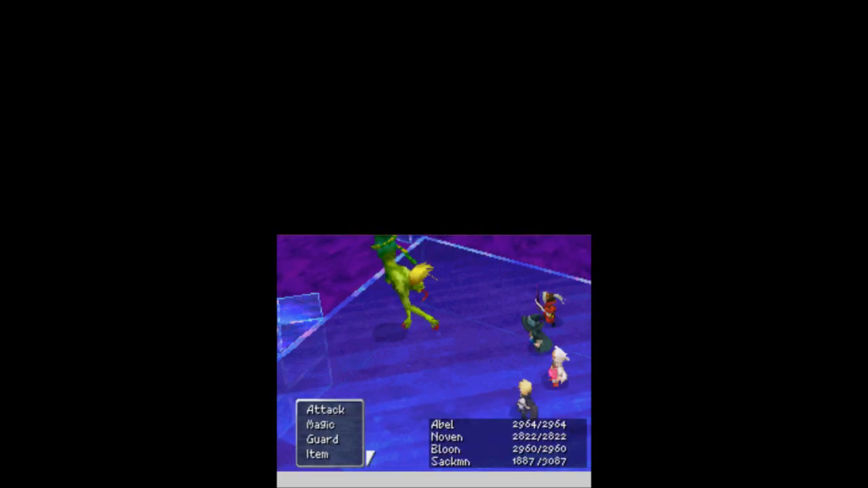
# Step: Cast a curing spell to restore the party toward full HP
pyautogui.click(320, 423)
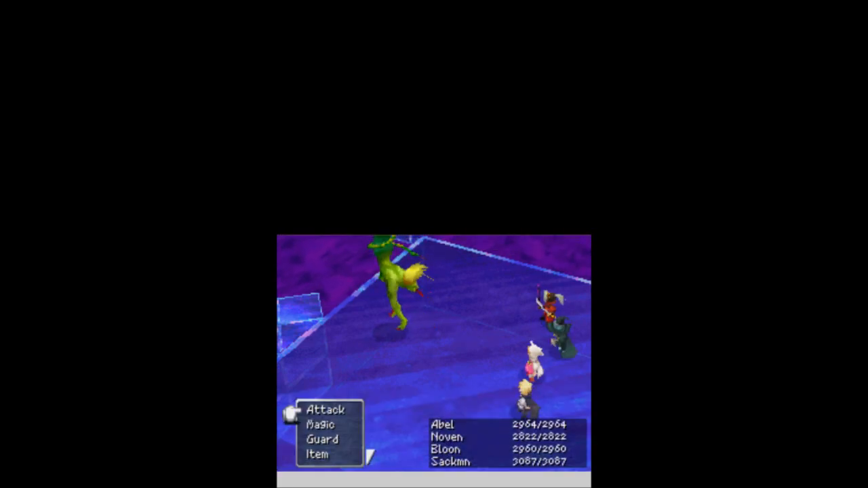
# Step: Attack the green monster on successive turns until the battle ends
pyautogui.click(320, 423)
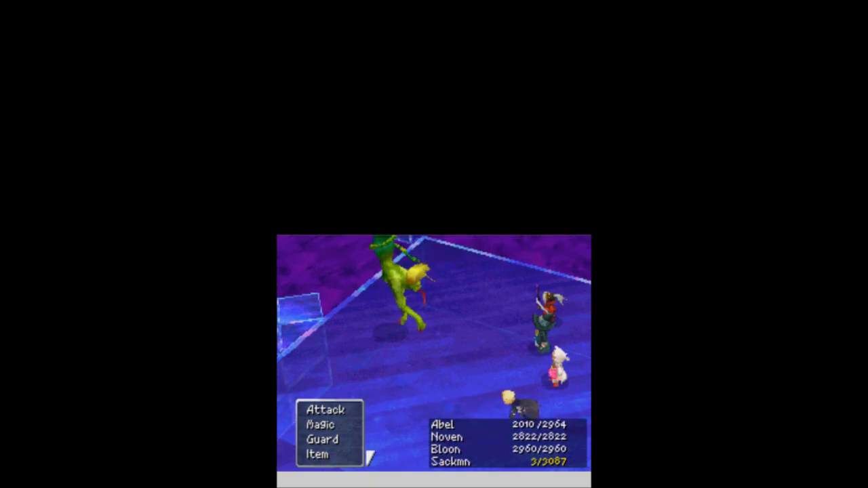
pyautogui.click(319, 423)
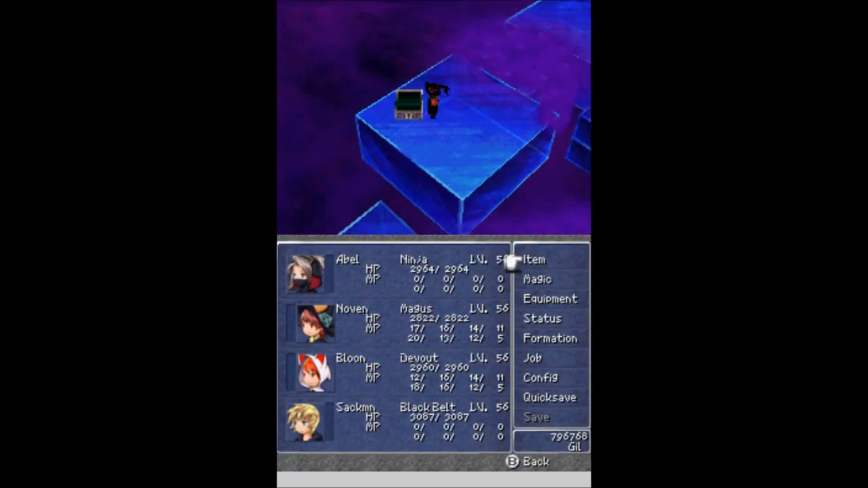
# Step: Show the party menu listing the four level-56 members at the wind crystal
pyautogui.click(550, 299)
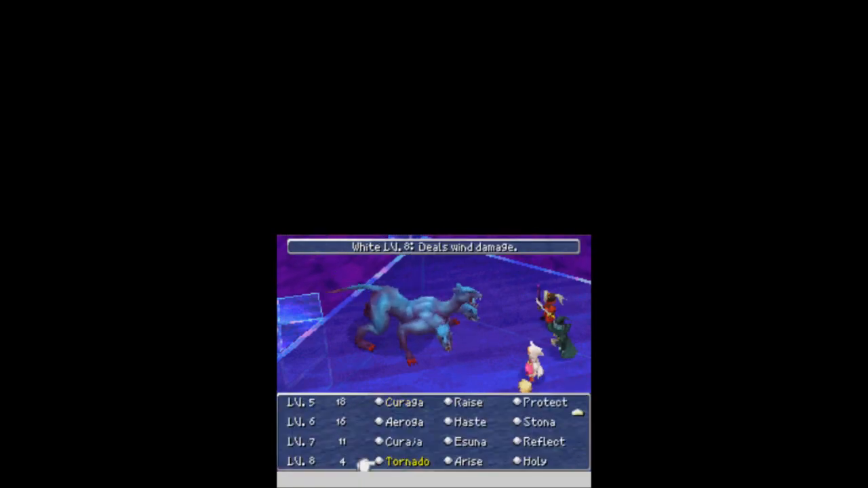
# Step: Move the cursor up in the Devout's white magic list against Cerberus
pyautogui.press('up')
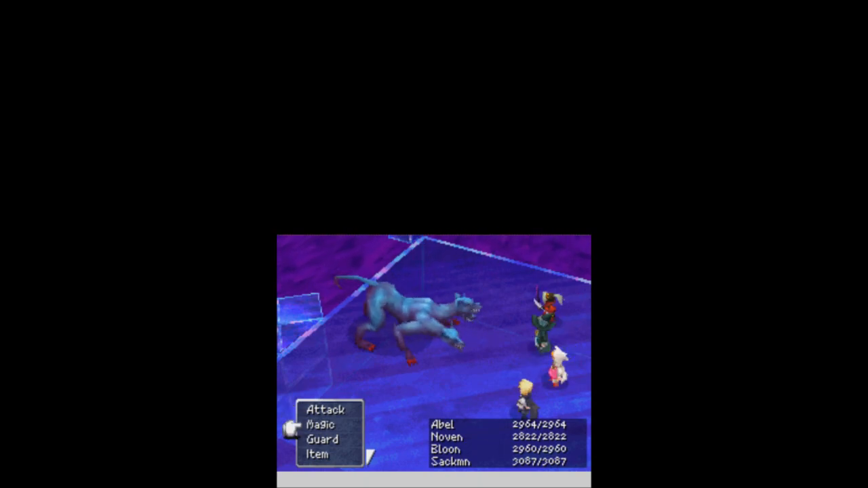
# Step: Choose Magic for the Devout to show the white magic list with Tornado
pyautogui.click(325, 423)
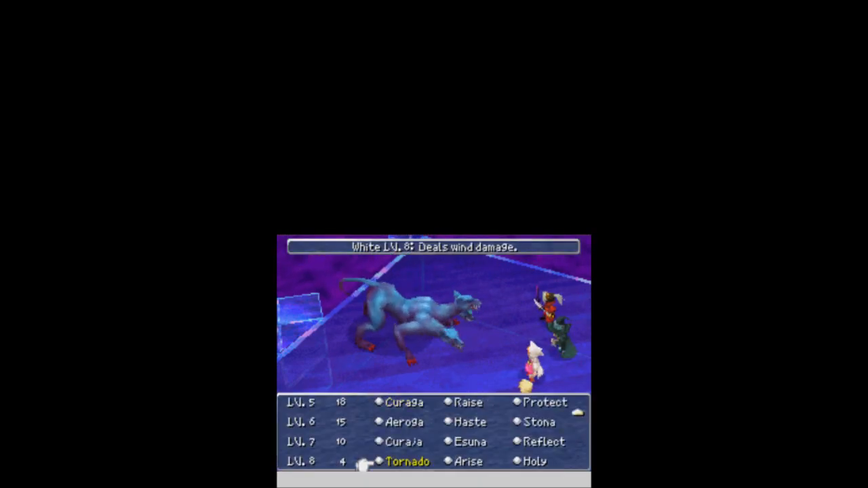